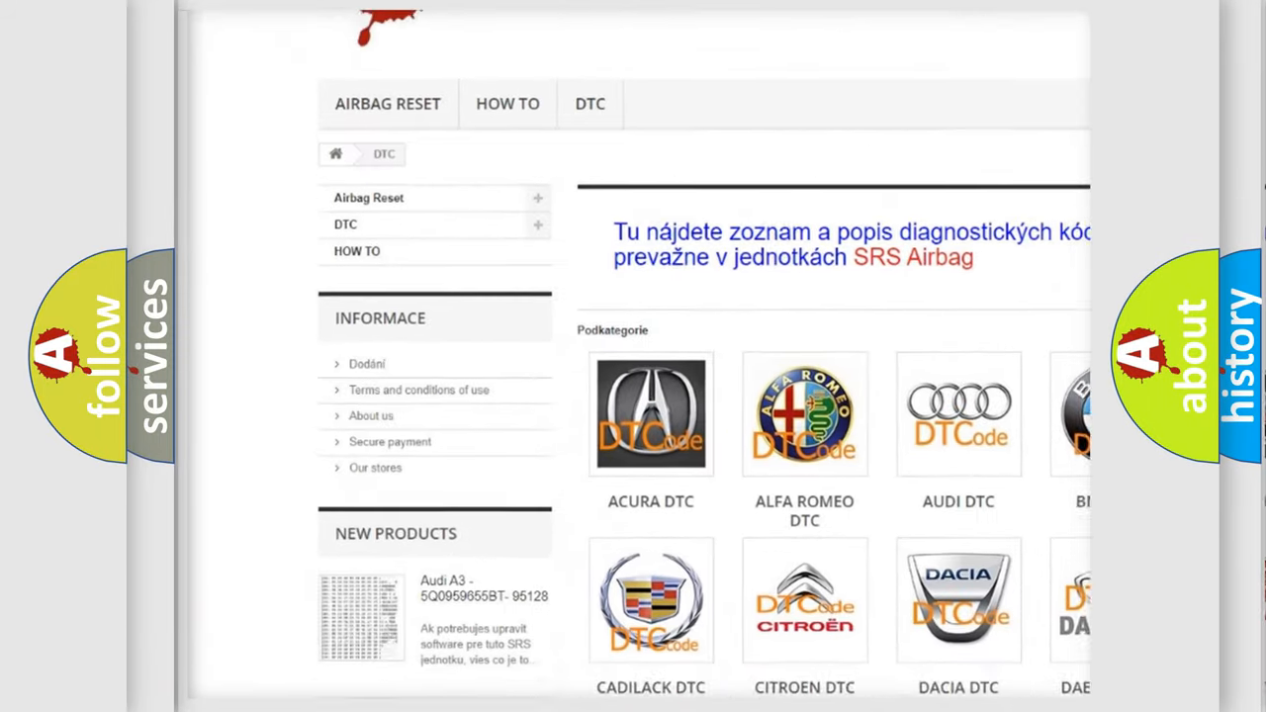
scroll("down", 3)
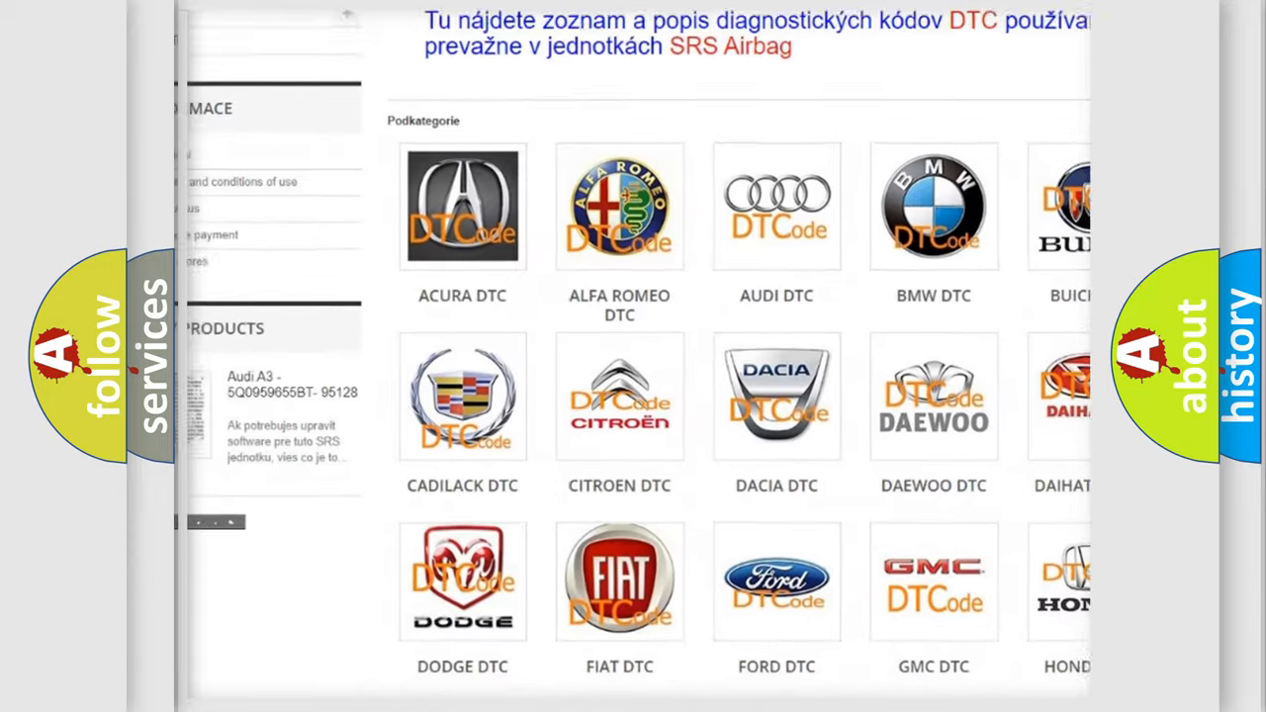